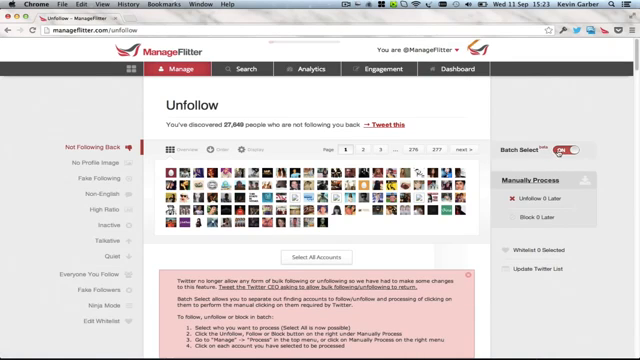
Step: Switch Batch Select off so non-followers list individually with their own Unfollow buttons
click(575, 149)
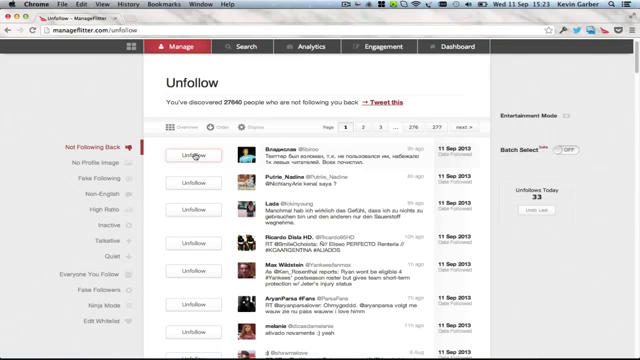
Step: Unfollow the top accounts one by one, raising today's unfollows to 38
click(192, 157)
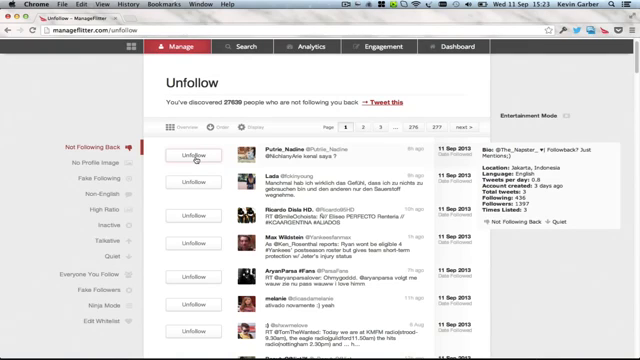
click(195, 155)
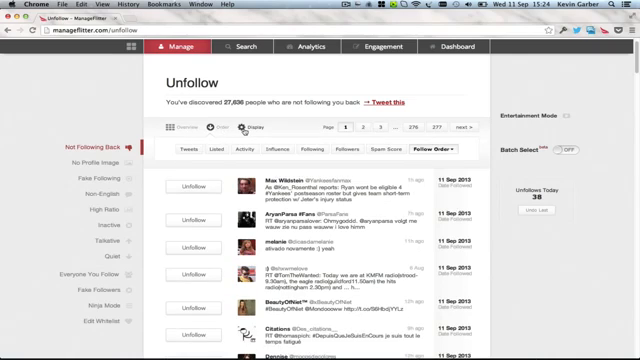
Step: Adjust the 'followed in the past N days' exclusion window in the list Options
click(242, 128)
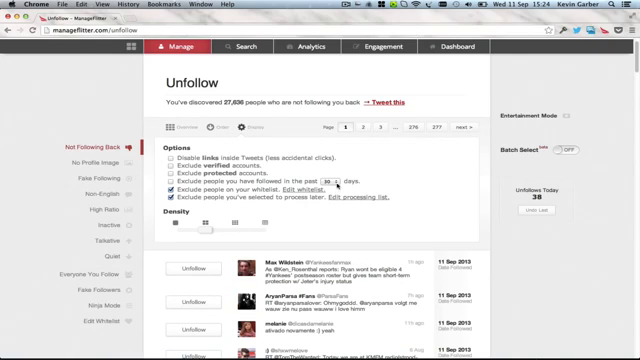
click(315, 182)
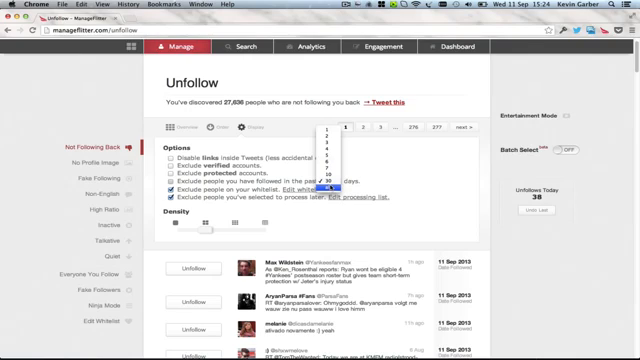
click(325, 185)
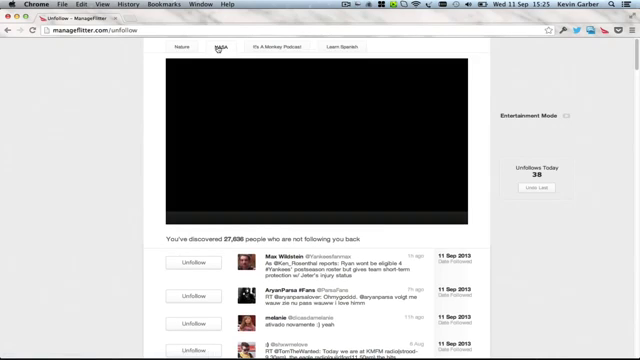
Step: Switch the entertainment panel channel while continuing to unfollow top accounts
click(216, 46)
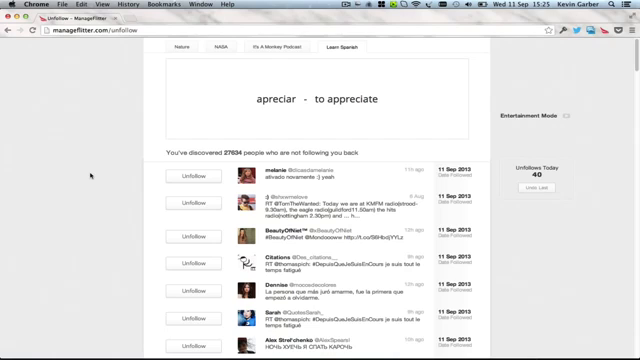
mouse_move(90, 170)
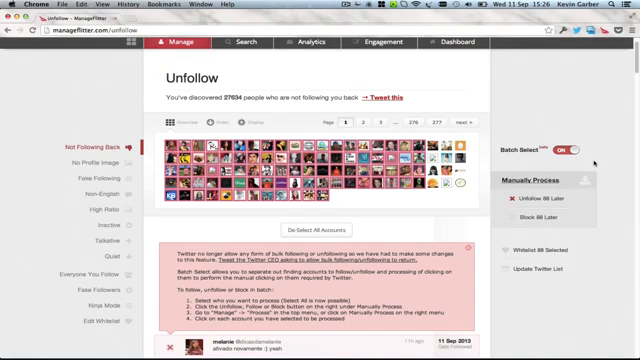
mouse_move(540, 204)
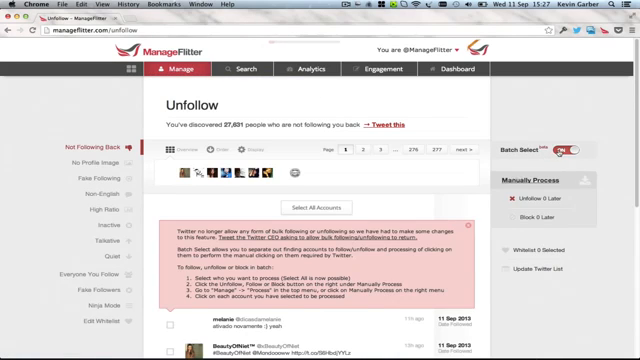
Step: Turn Batch Select on so non-followers show as an avatar grid for queueing
click(575, 148)
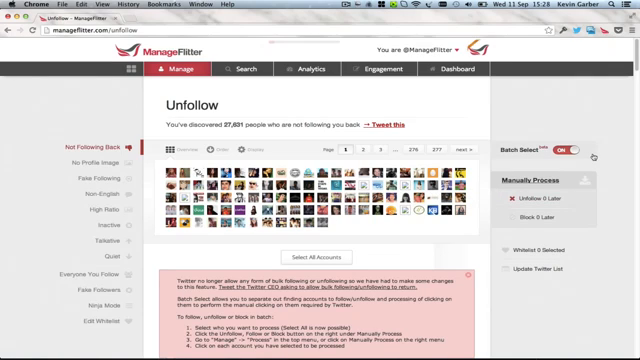
mouse_move(581, 151)
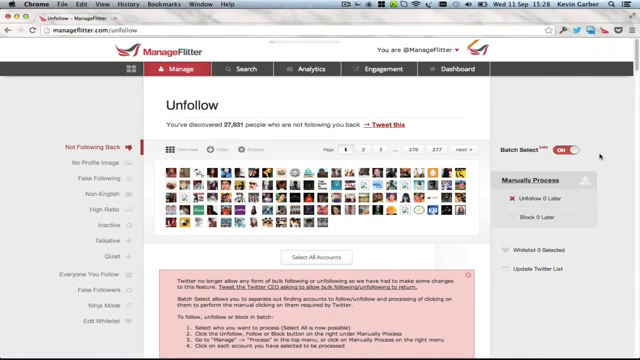
Step: Turn Batch Select off again, returning to the individual unfollow list with 27,631 remaining
click(577, 148)
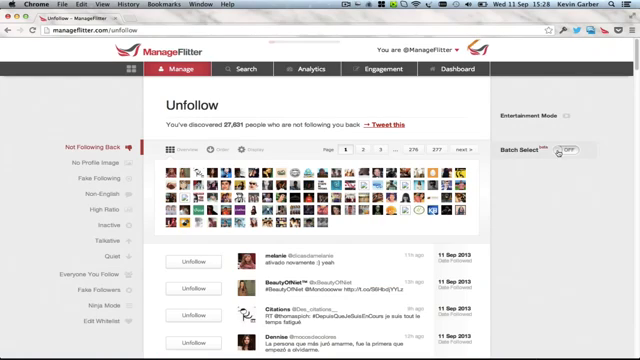